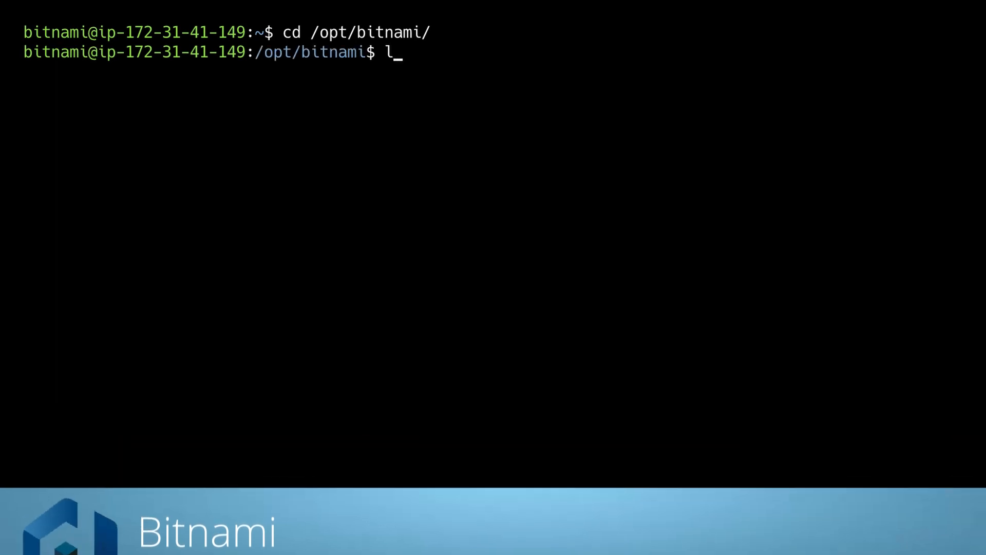
List /opt/bitnami, then change into letsencrypt/ and its scripts/ folder.
key("Return")
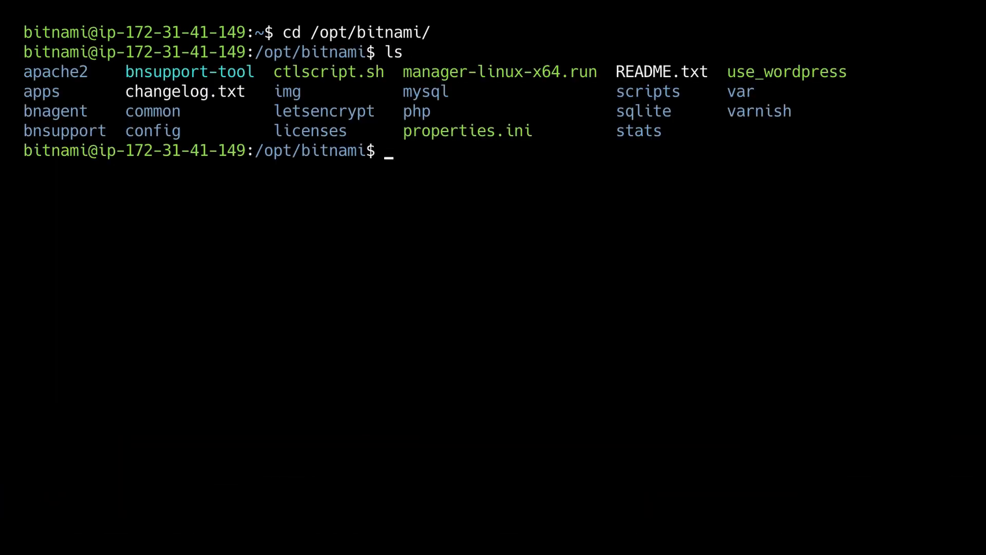
type("cd")
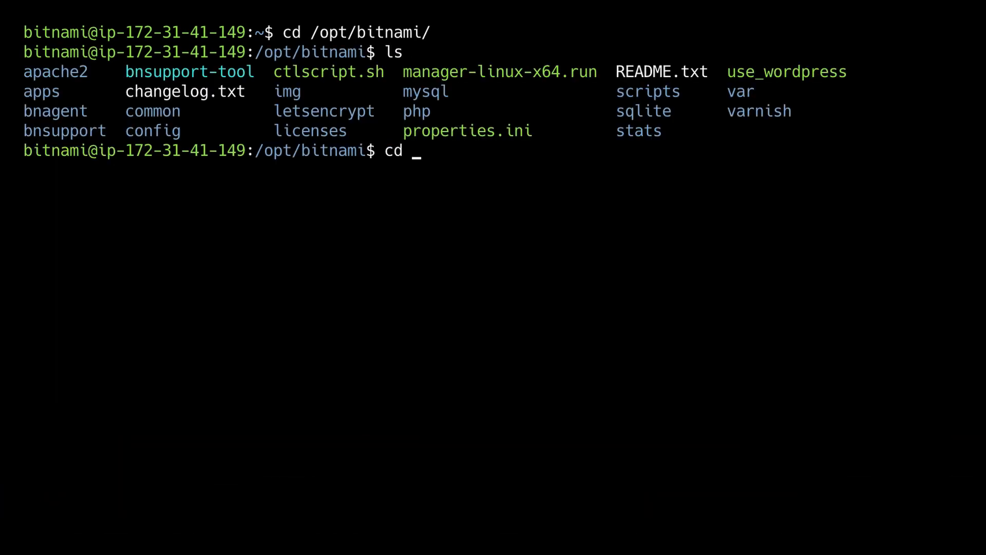
type("letsencrypt/")
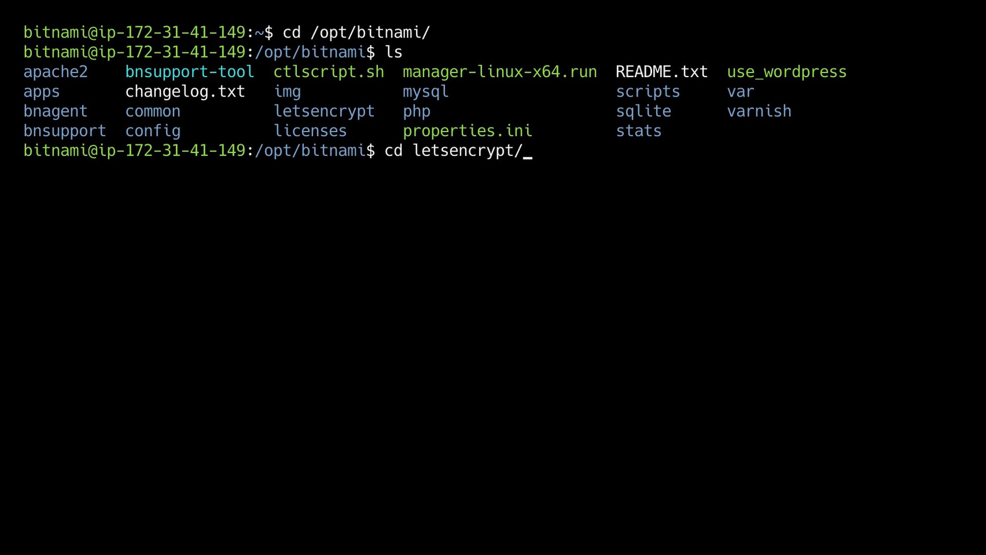
key("Return")
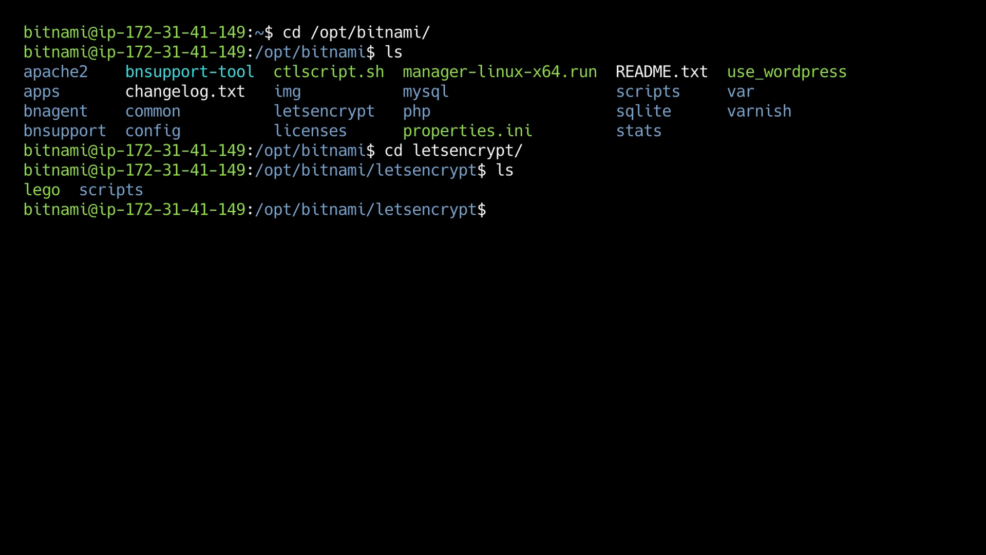
type("cd")
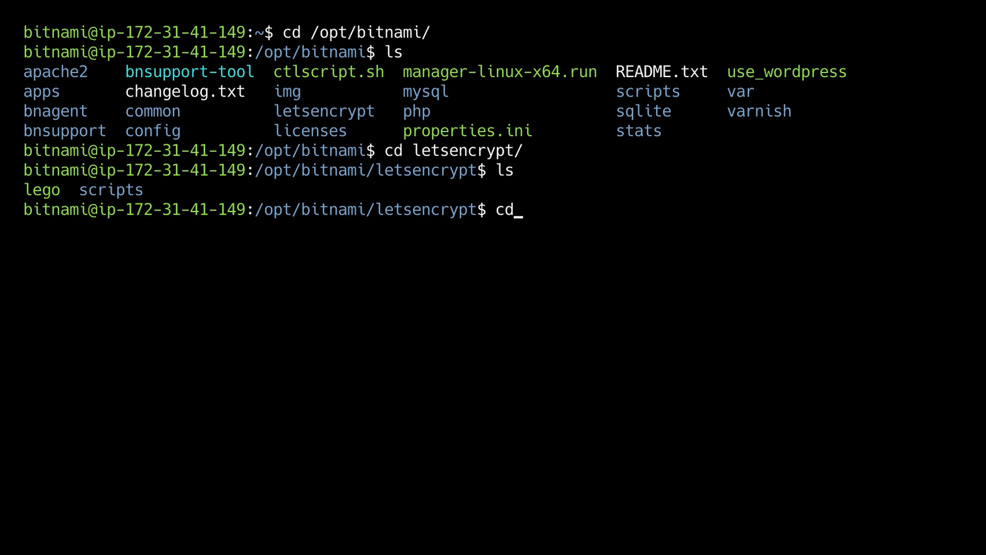
type("scripts/")
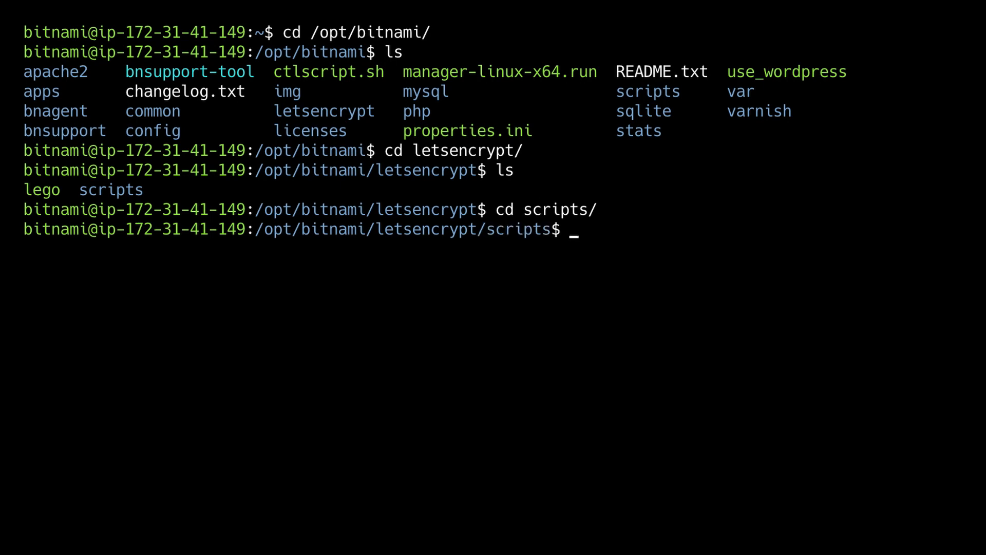
Compose sudo ./generate-certificate.sh -m with the example demo mail.com address, not yet run.
type("sudo")
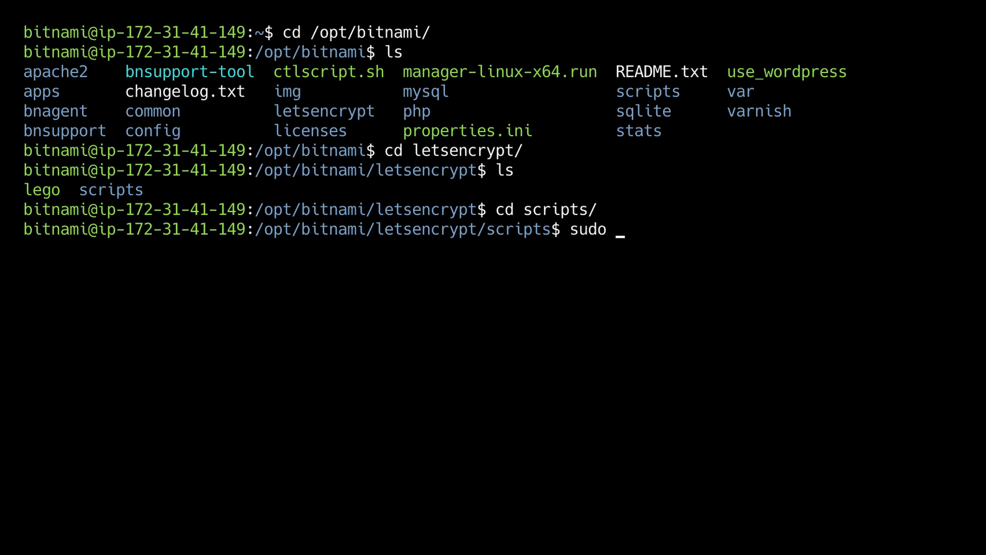
type("./ge")
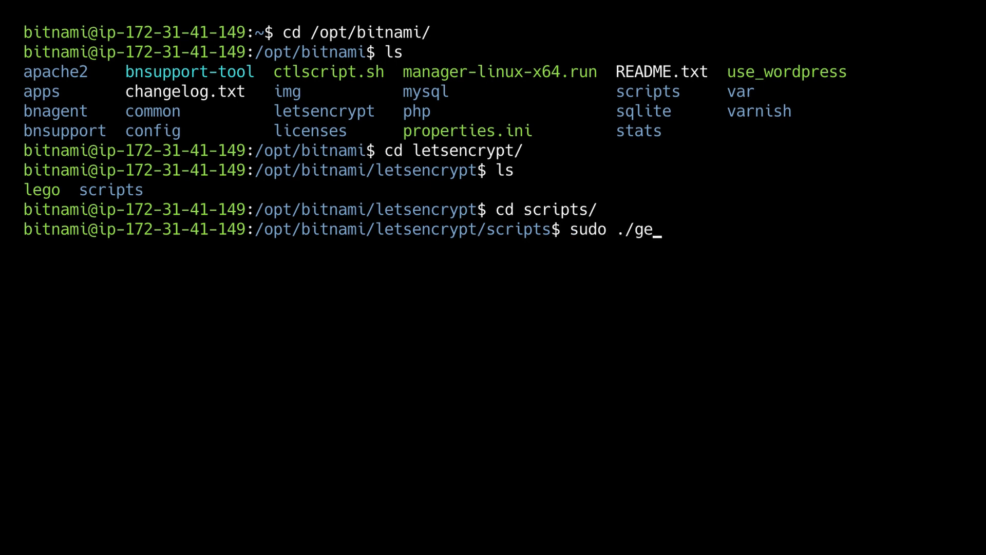
type("nerate-certificate.sh -")
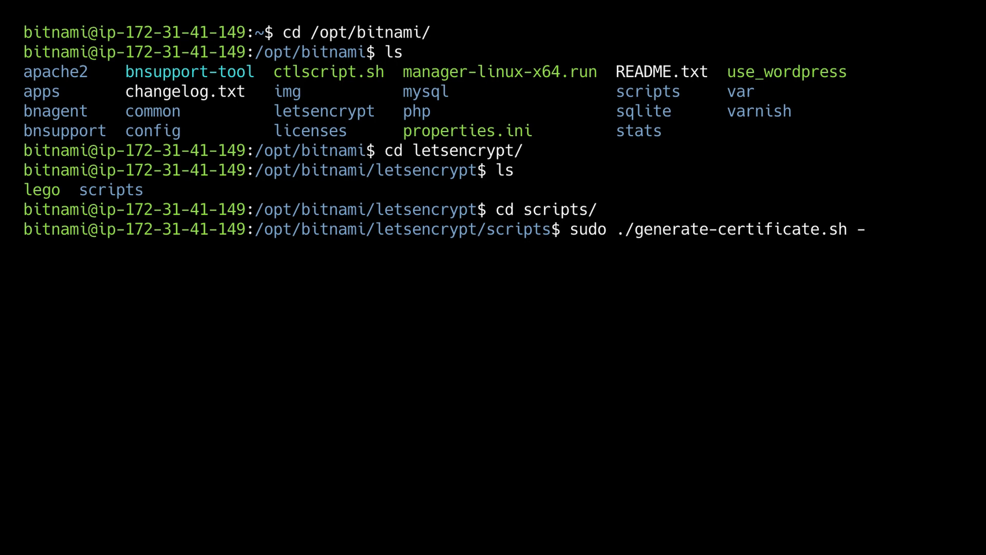
type("m")
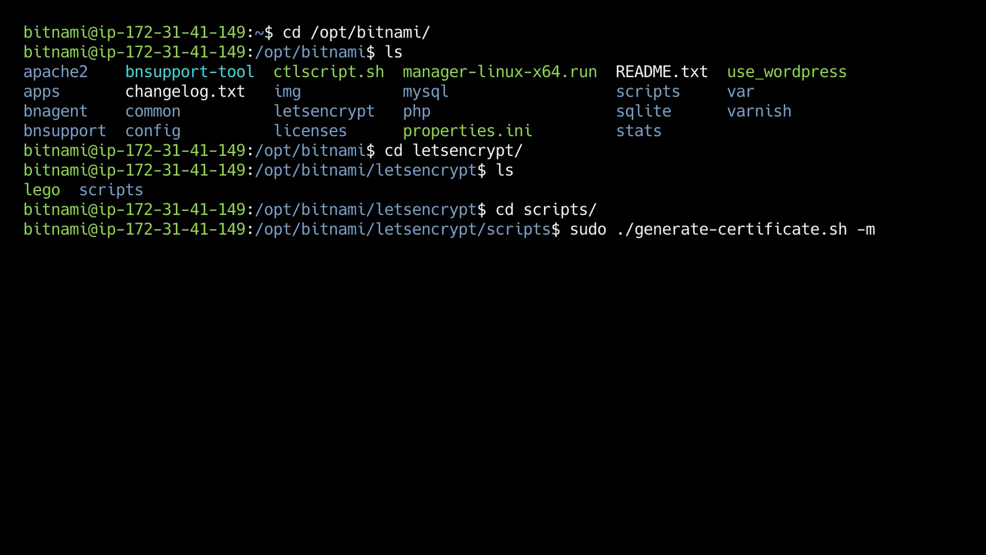
type("exma")
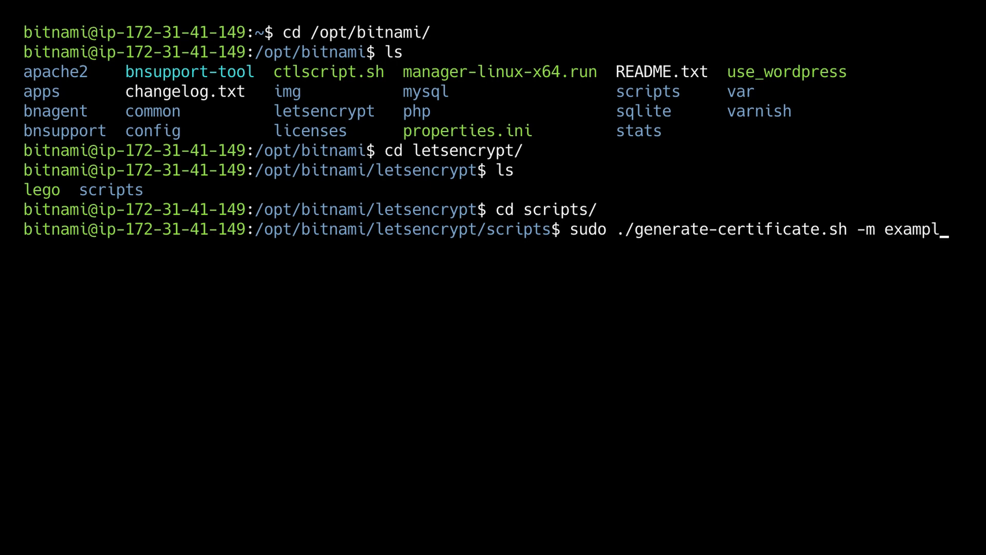
type("e")
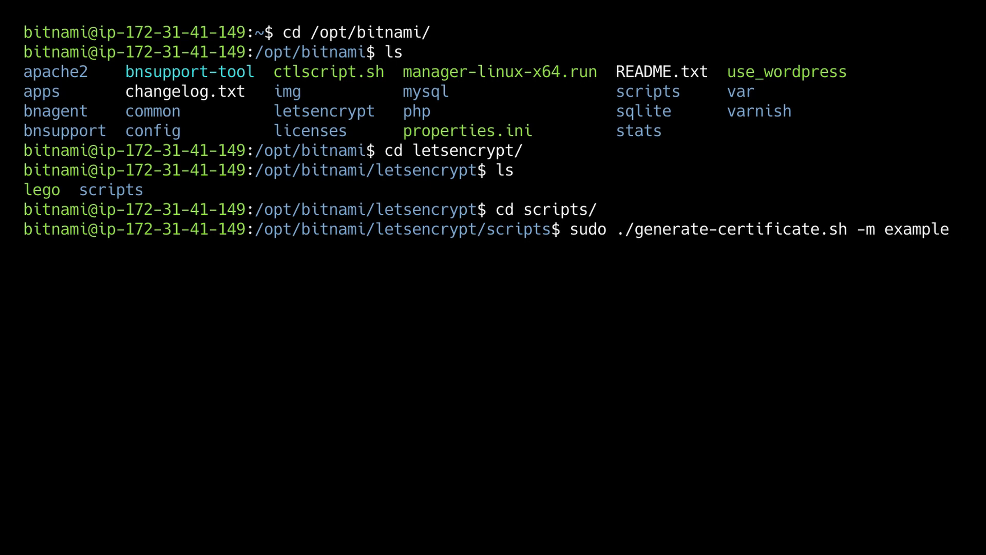
type("-deo")
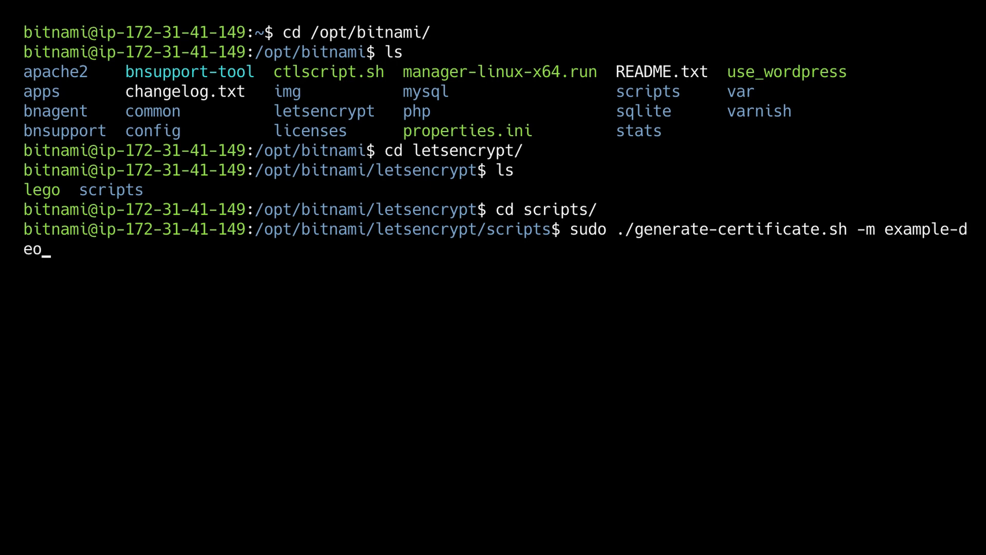
type("m")
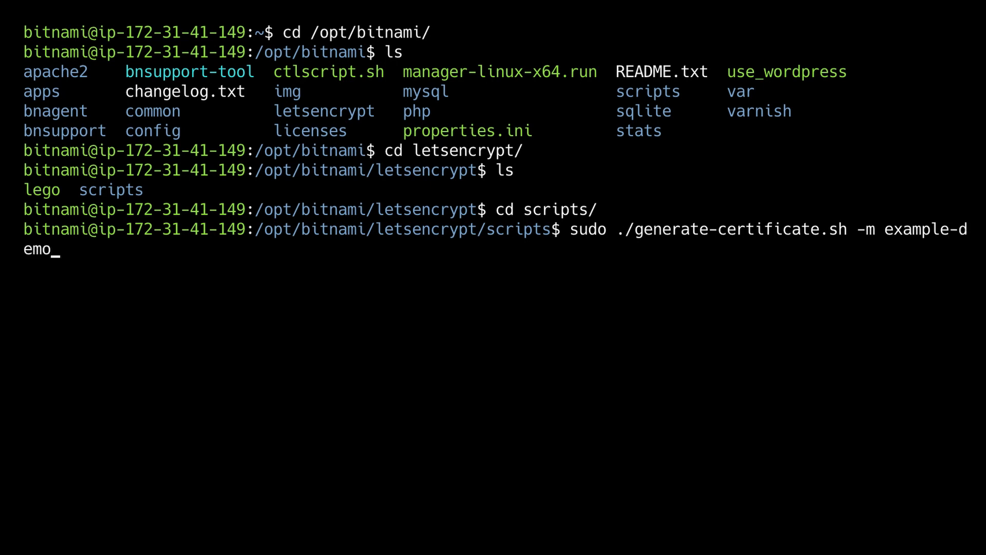
type("@")
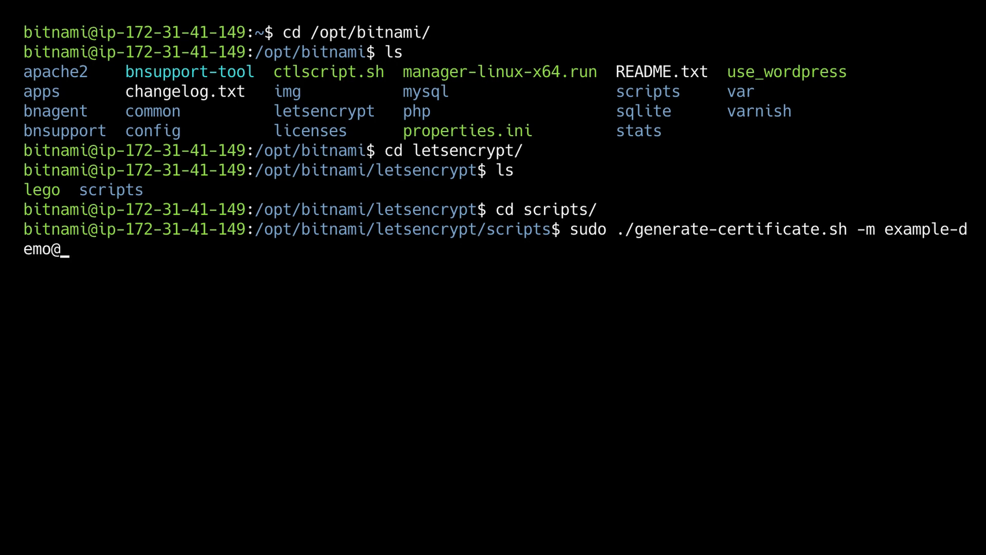
type("mail.com")
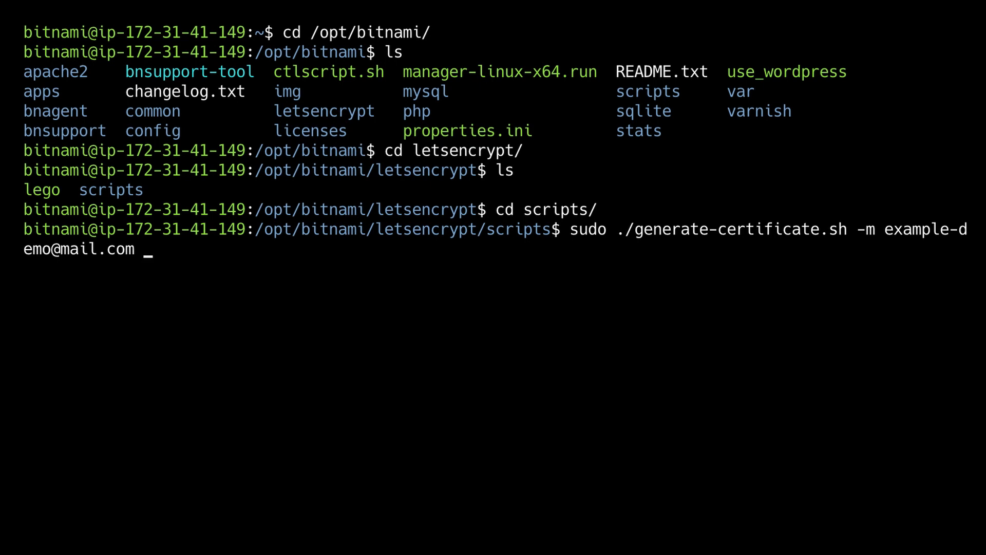
Add -d domain-wordpress.bitnamiapp.com as the first domain of the command.
type("-d")
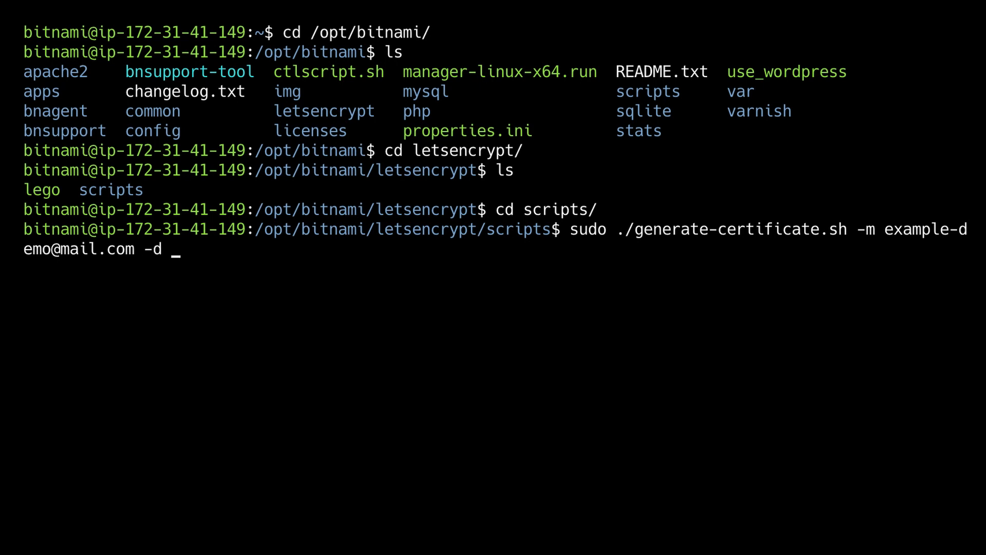
type("domain")
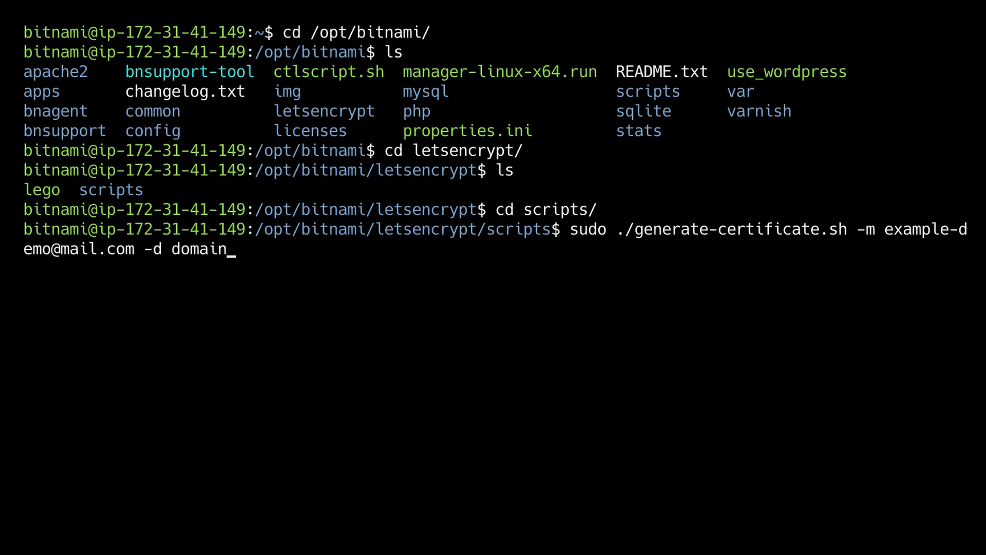
type("-word")
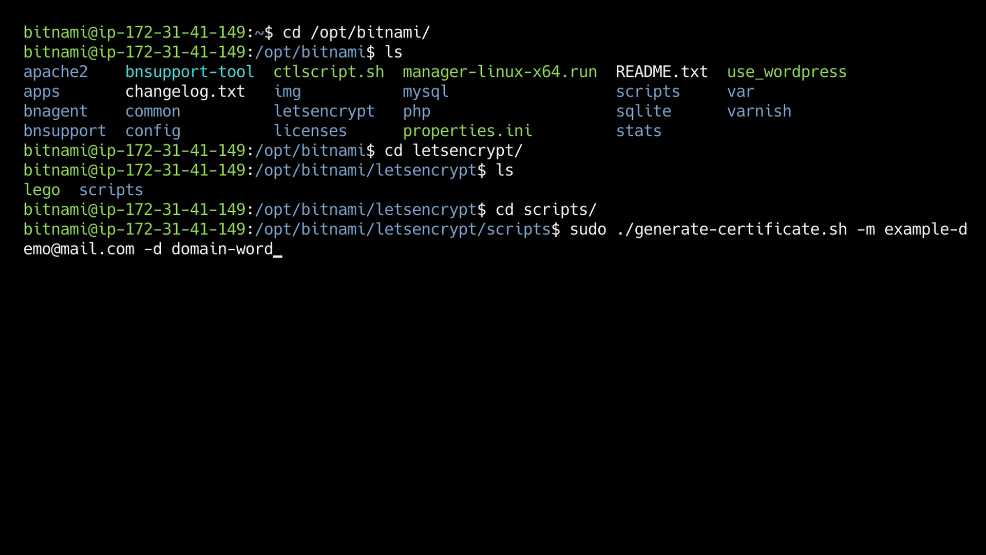
type("press")
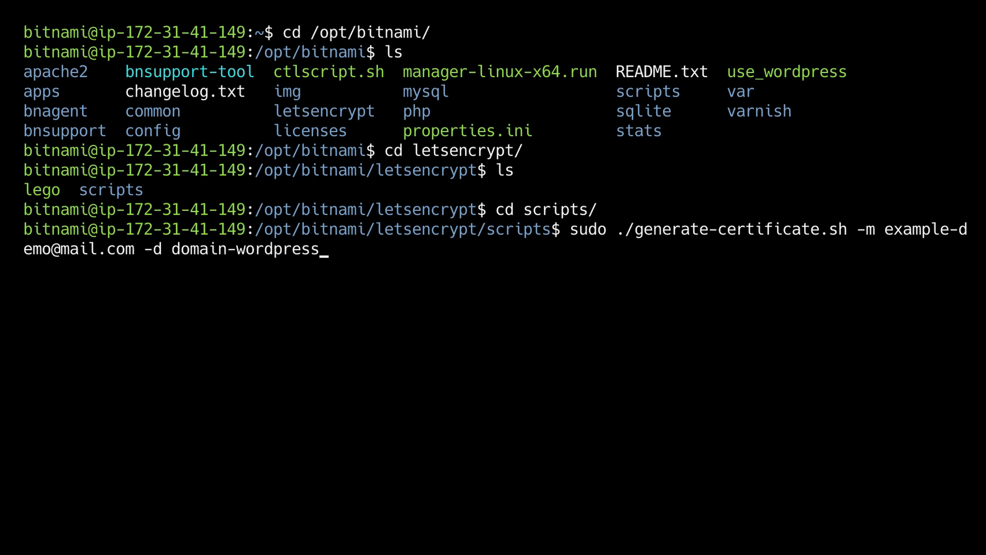
type(".bi")
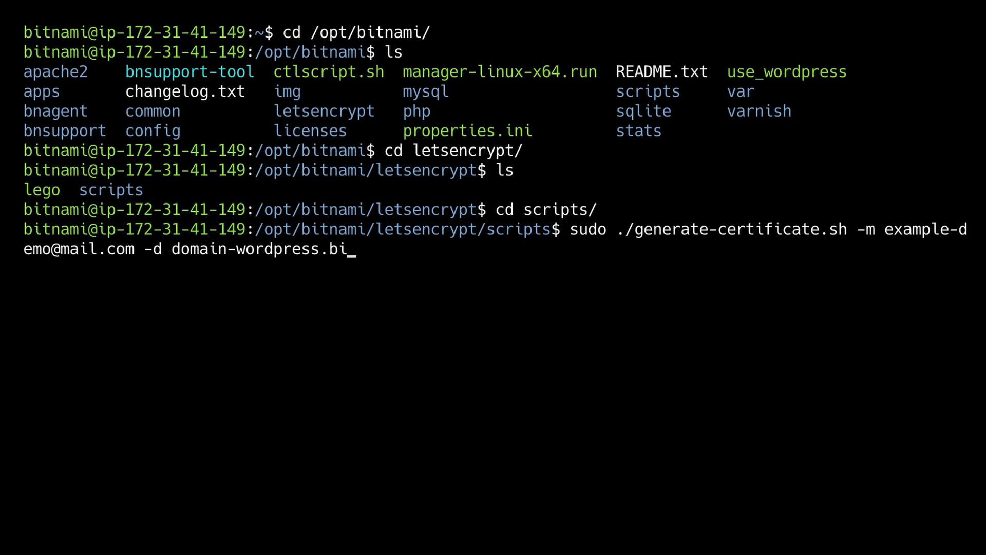
type("tnamia")
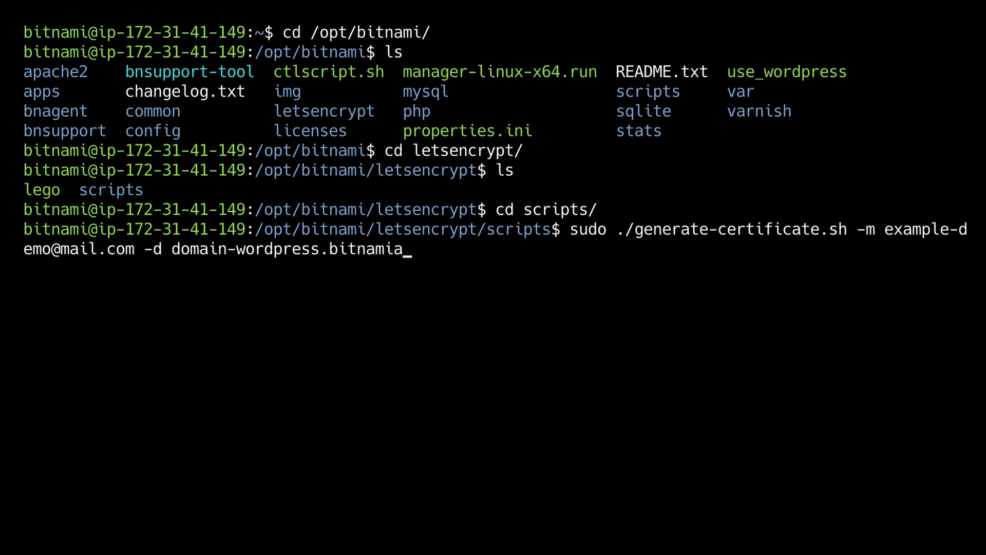
type("pp.com")
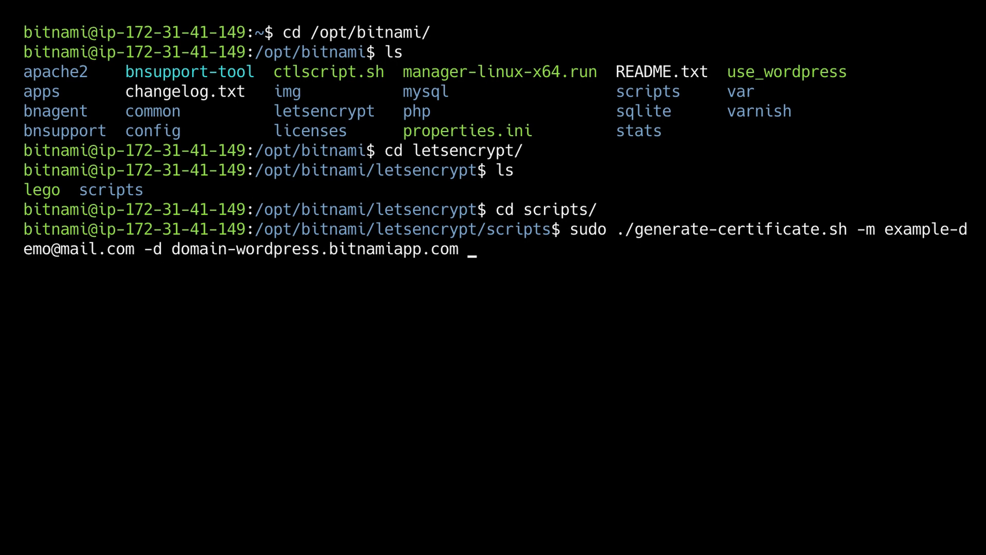
mouse_move(469, 254)
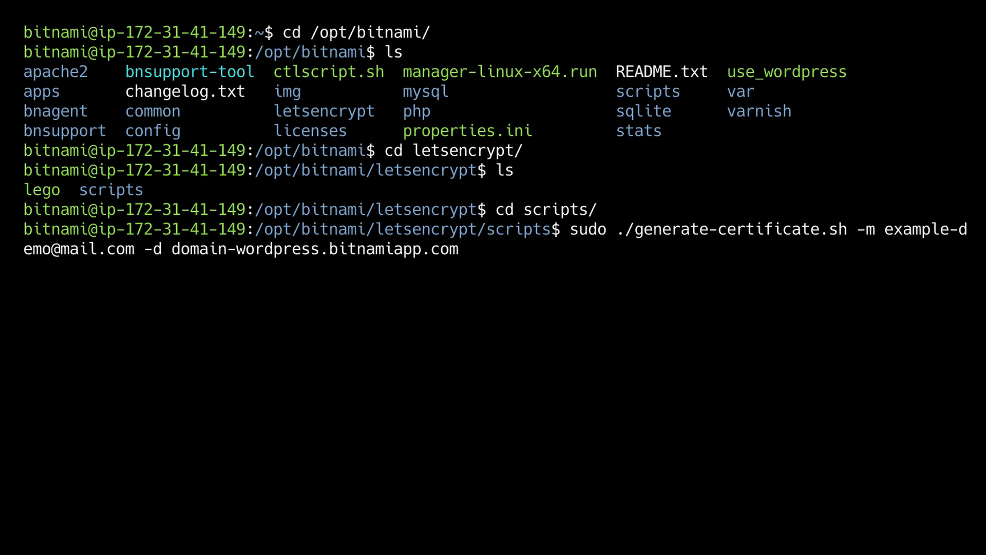
type("-d")
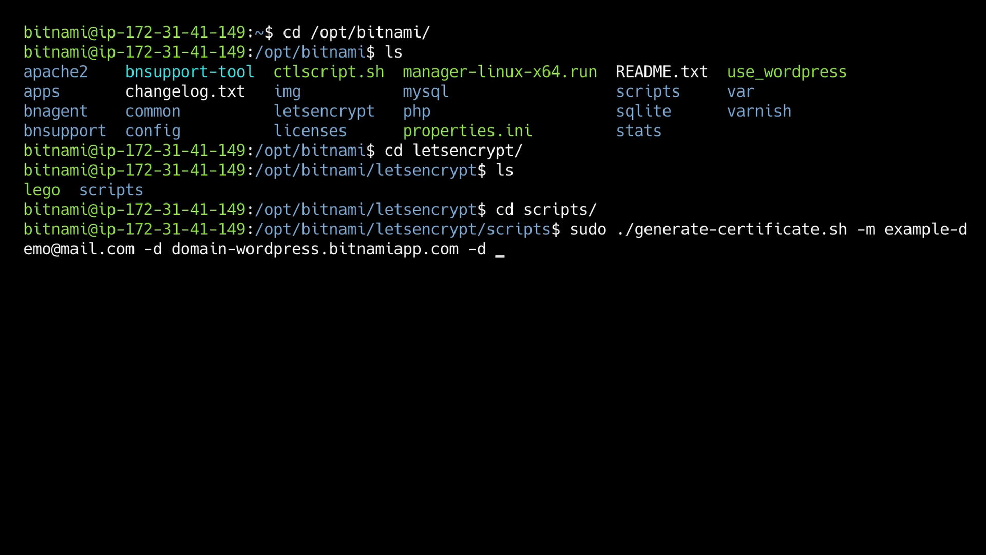
type("w")
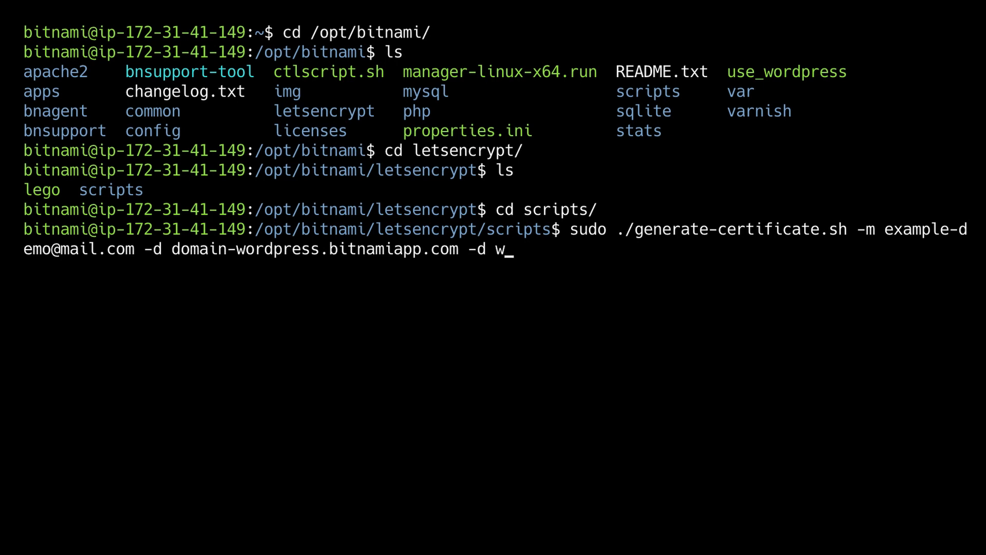
type("ww")
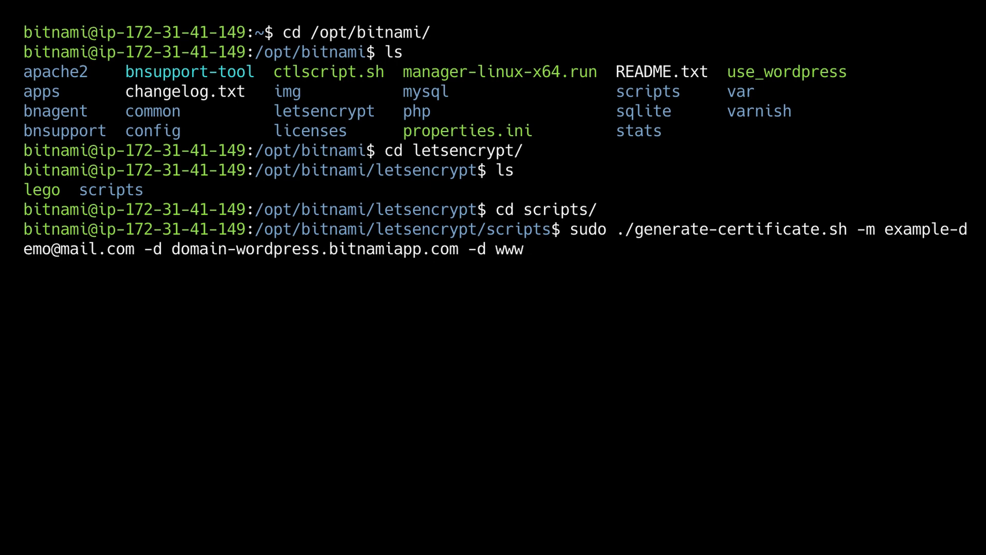
type(".donain")
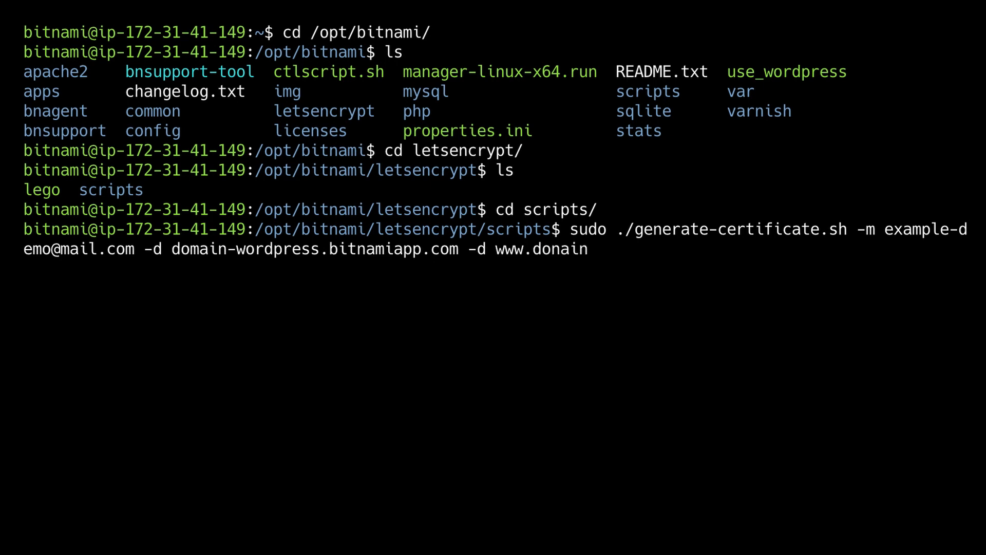
key("BackSpace")
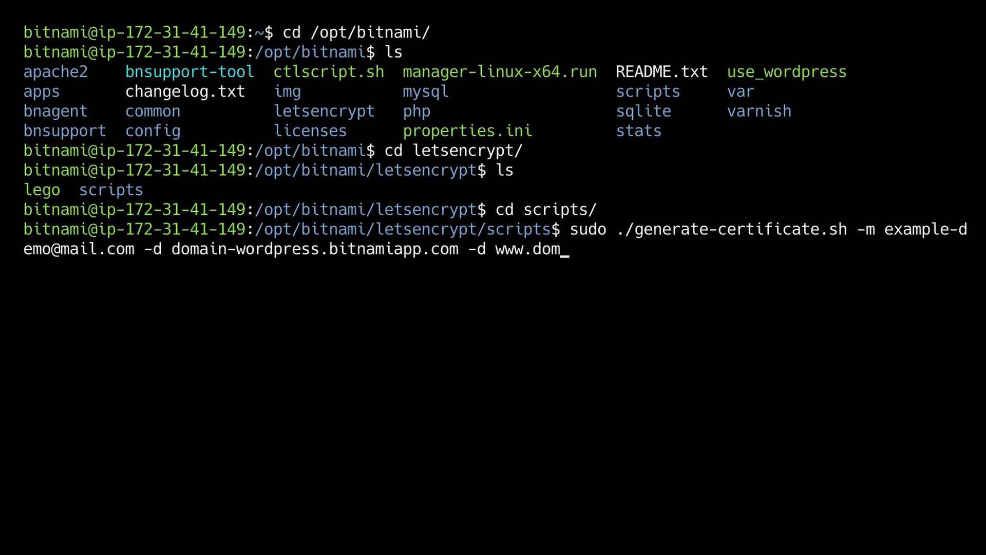
type("ain")
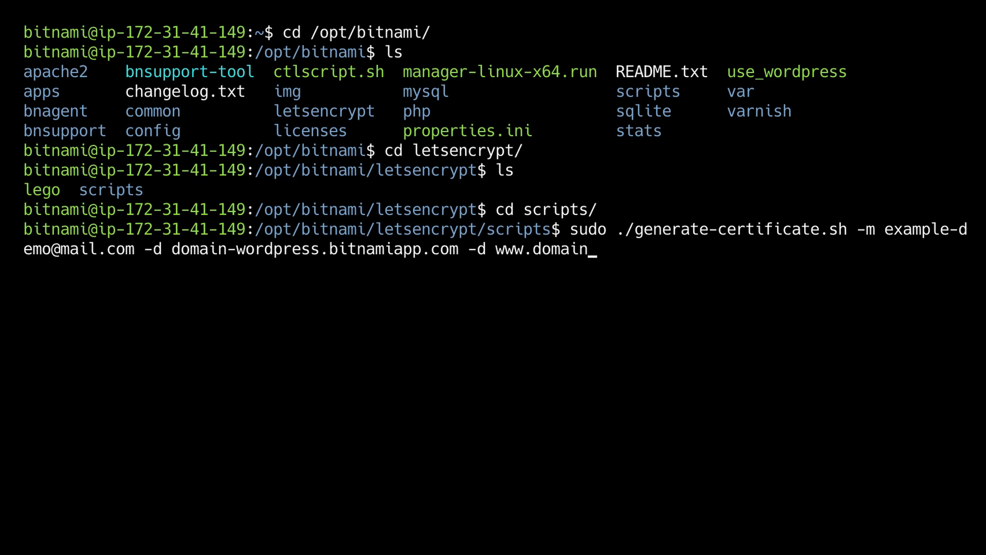
type("-wordpress.bitnami")
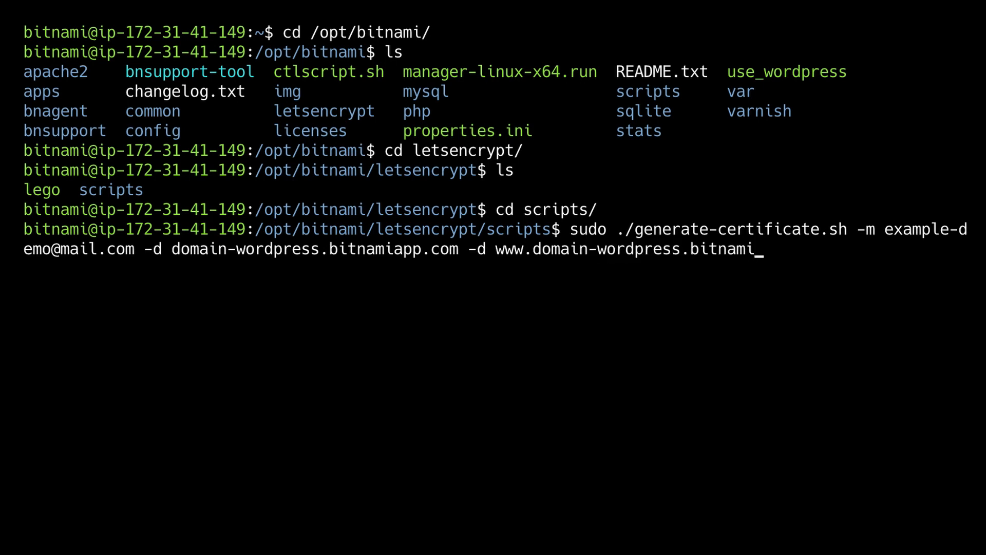
type("app.com")
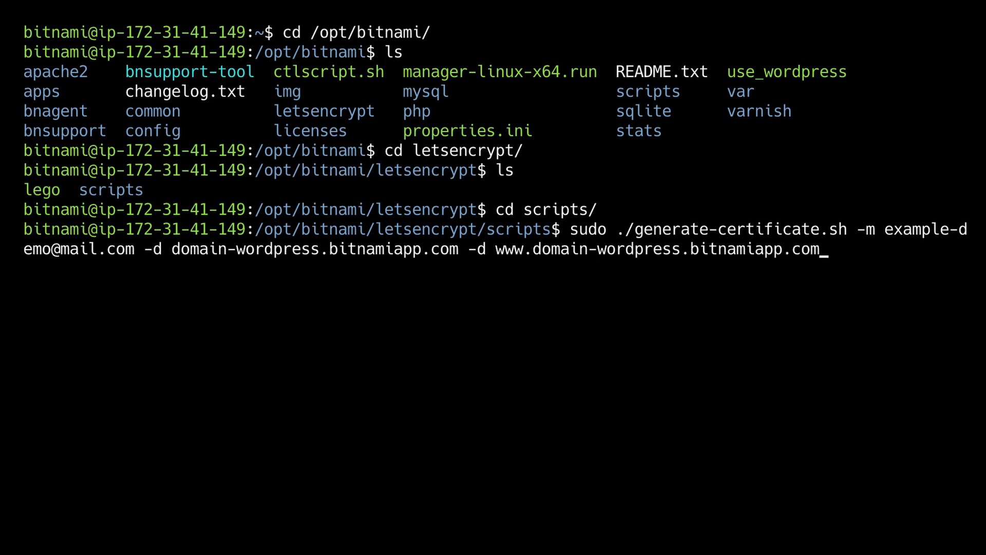
key("Return")
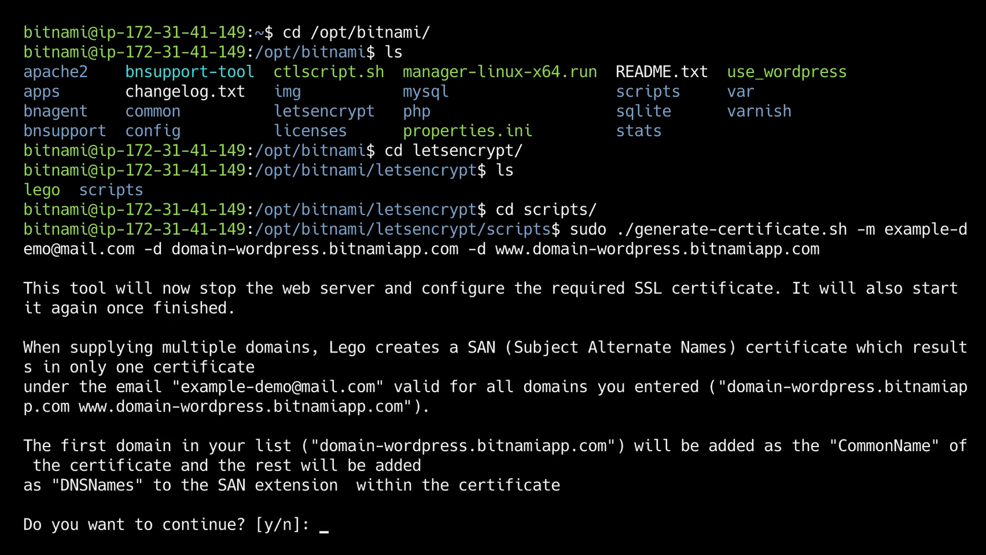
Answer y at the continue prompt so the Let's Encrypt account registers and authorization starts.
type("y")
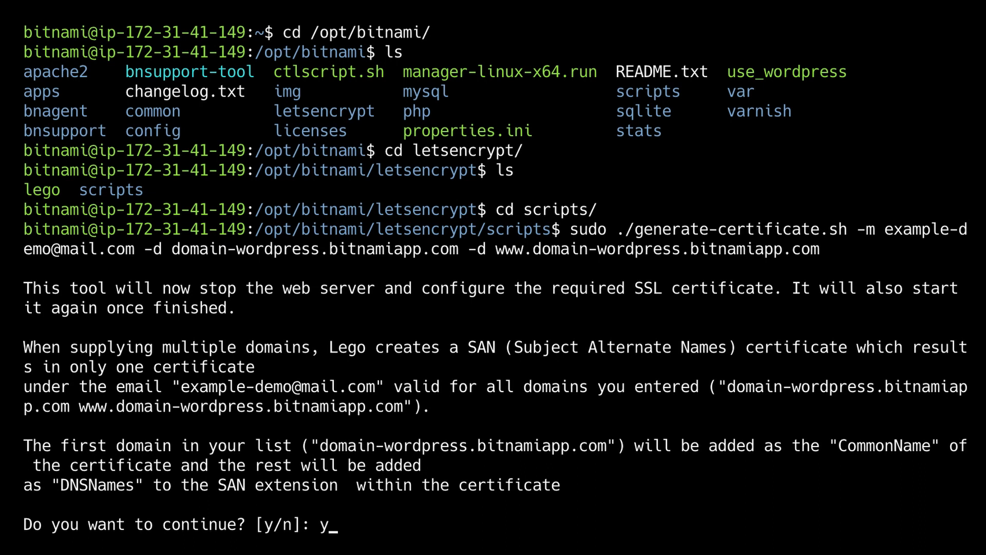
key("Return")
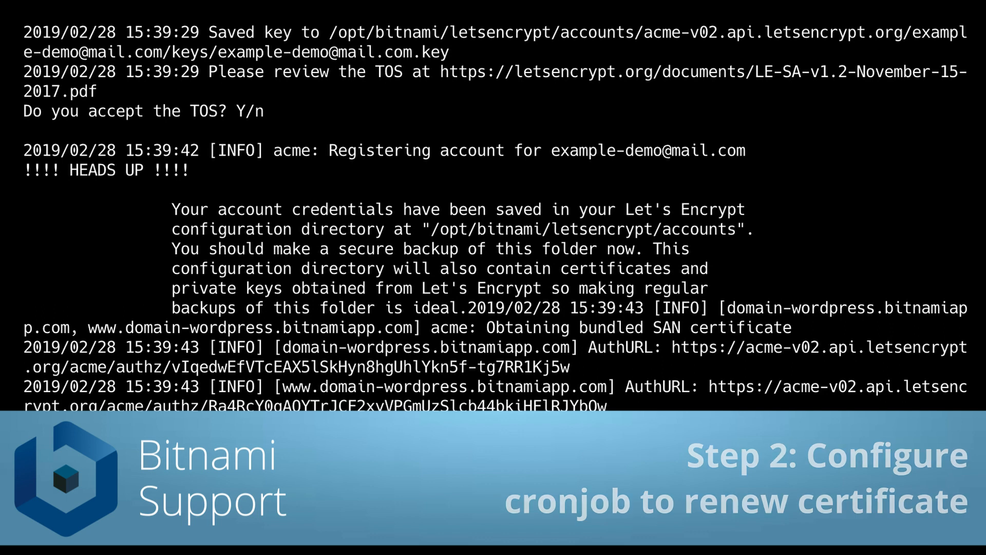
Review the generation output and answer y to set up the monthly renewal cronjob.
scroll("down", 3)
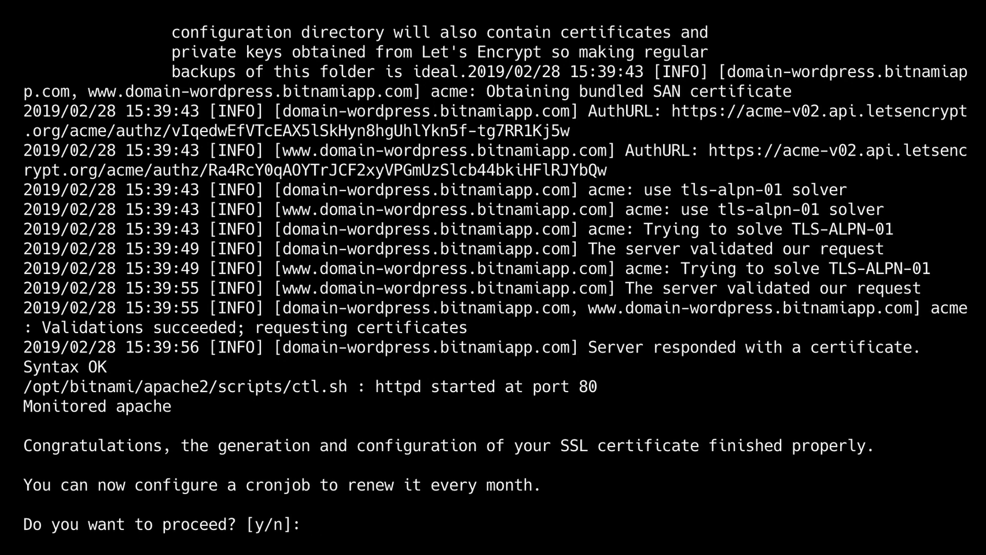
type("y")
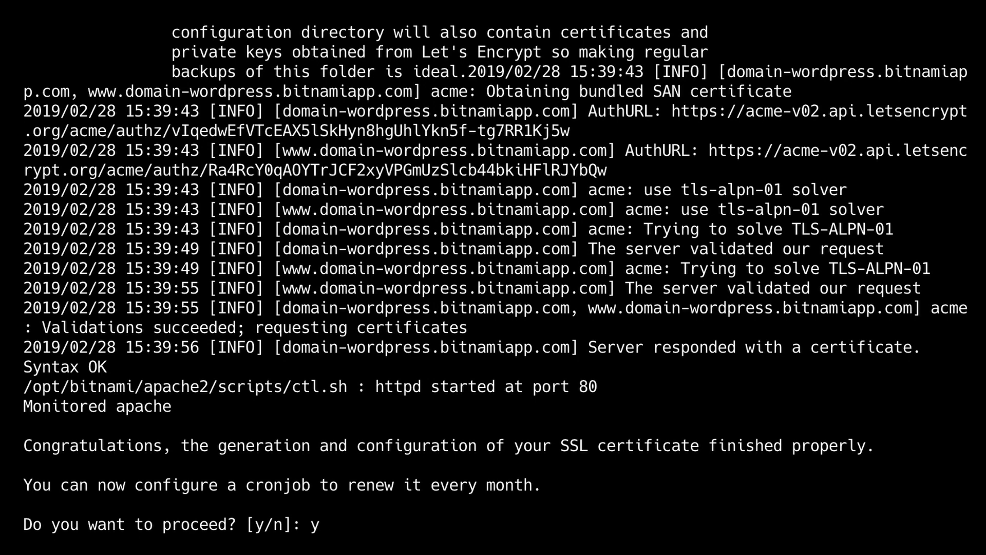
key("Return")
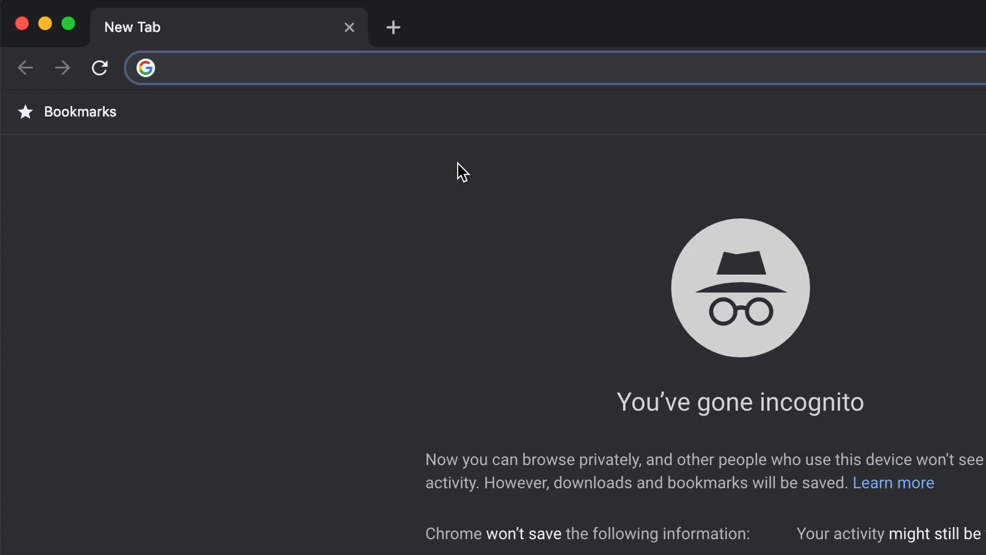
type("domain")
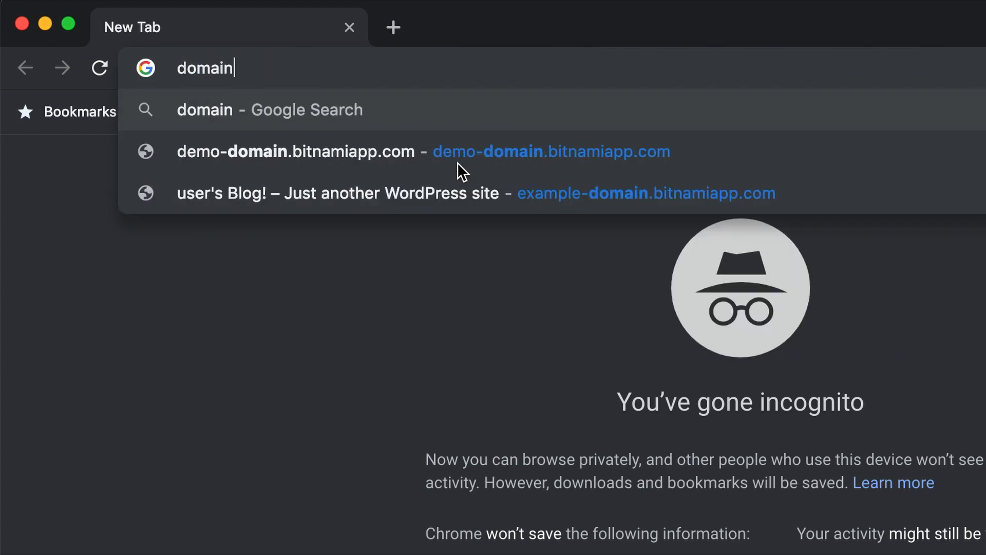
type("-word")
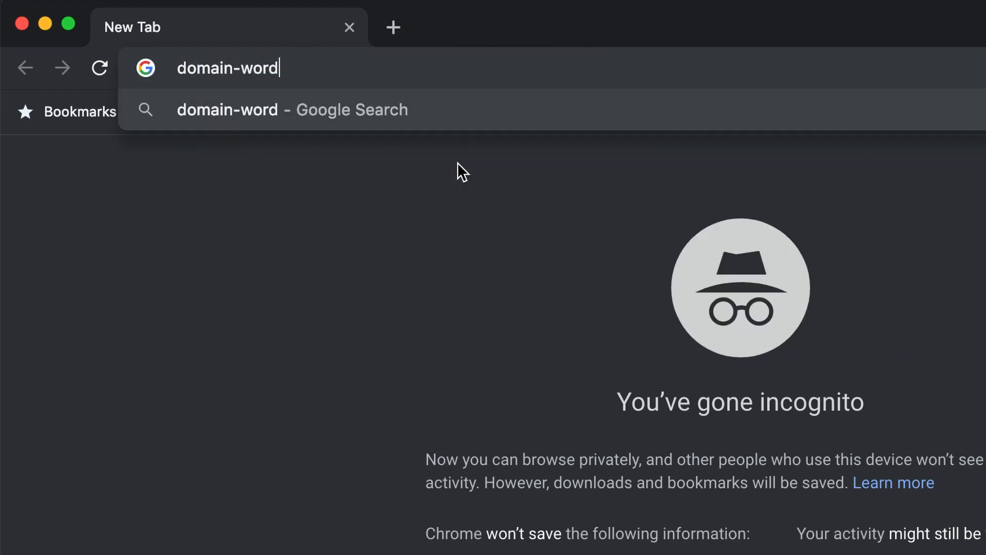
type("press.bitnamiapp.com")
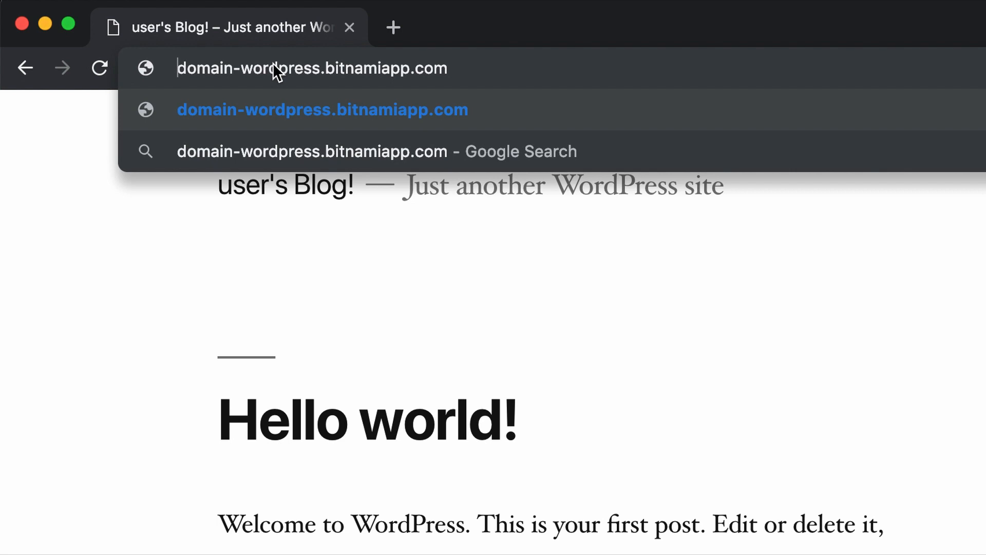
type("hptts")
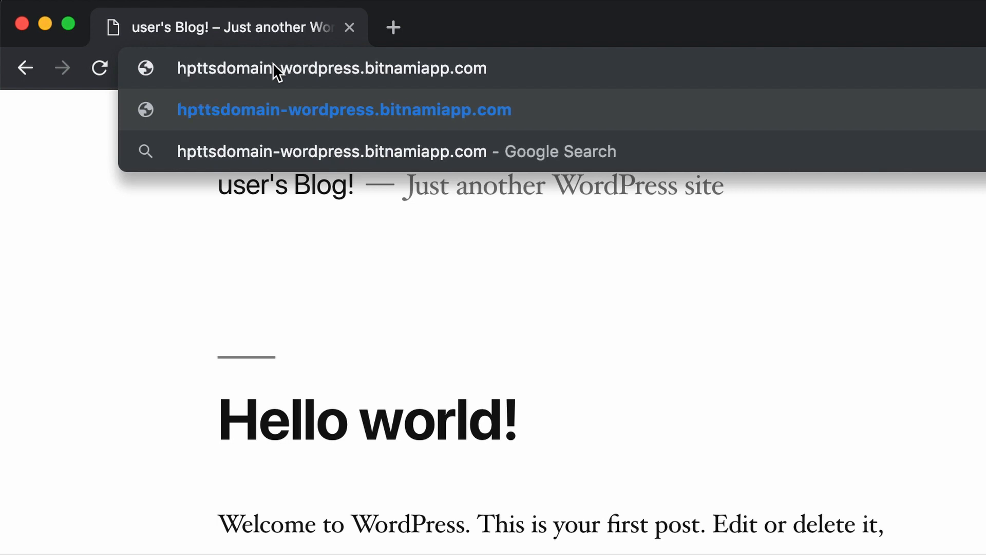
key("Backspace")
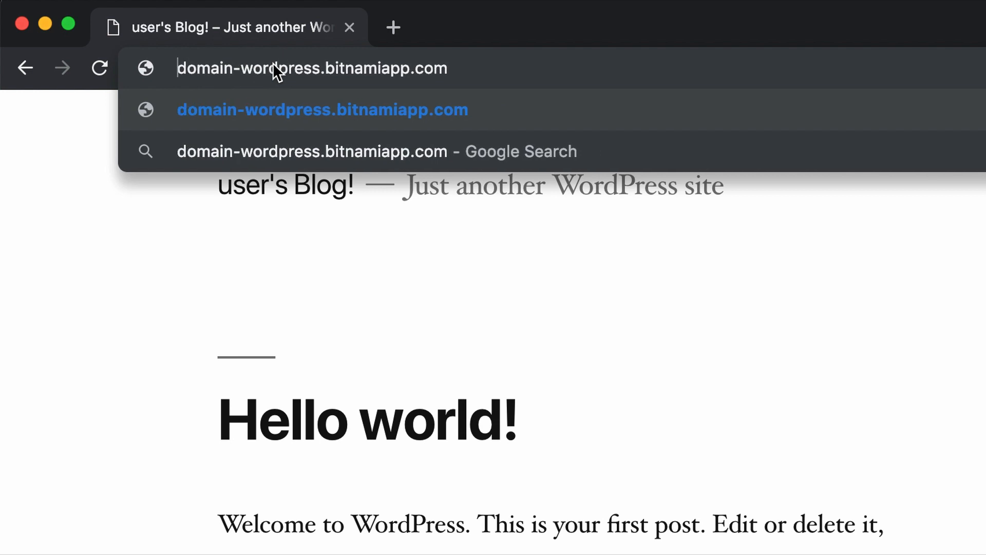
type("https://")
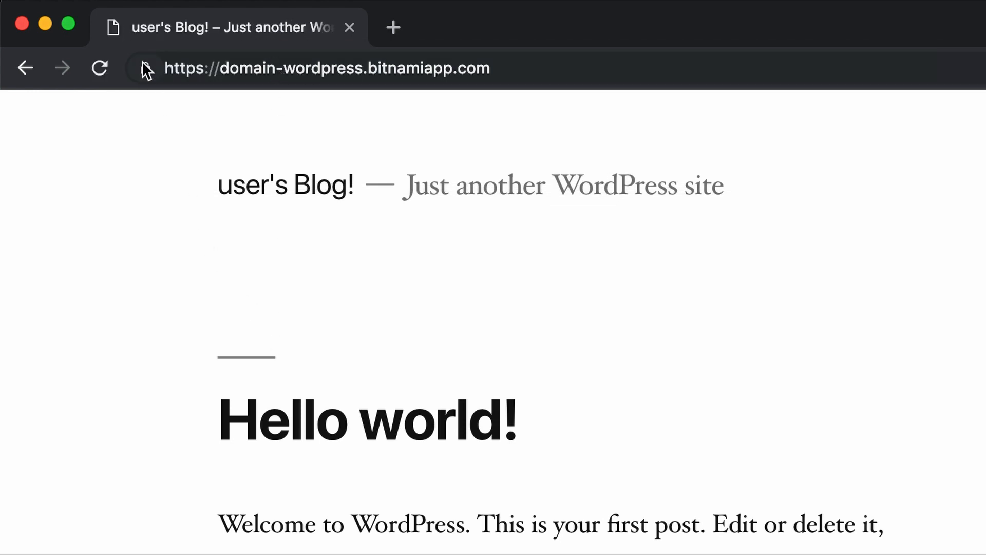
Show the valid certificate from the padlock and highlight its Let's Encrypt Authority X3 issuer.
left_click(146, 67)
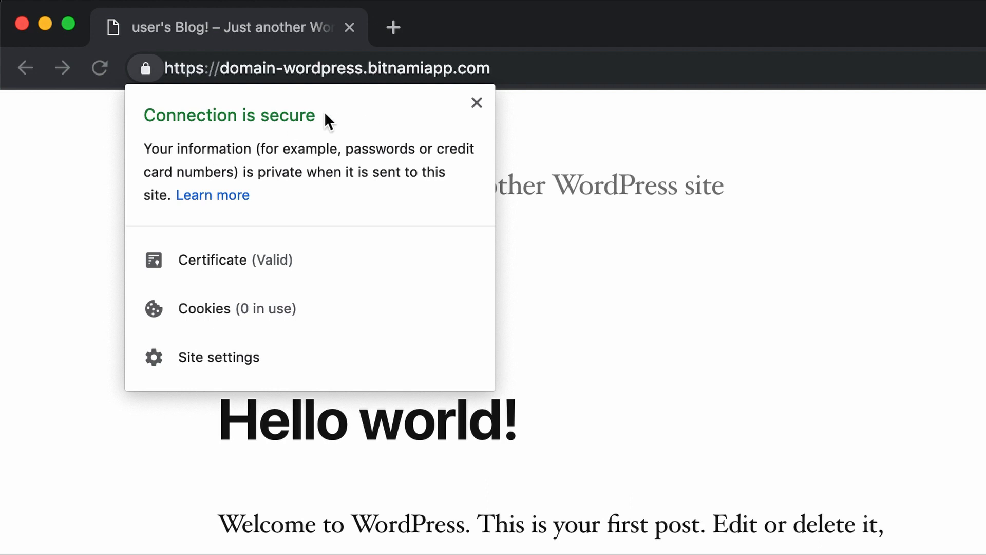
mouse_move(246, 259)
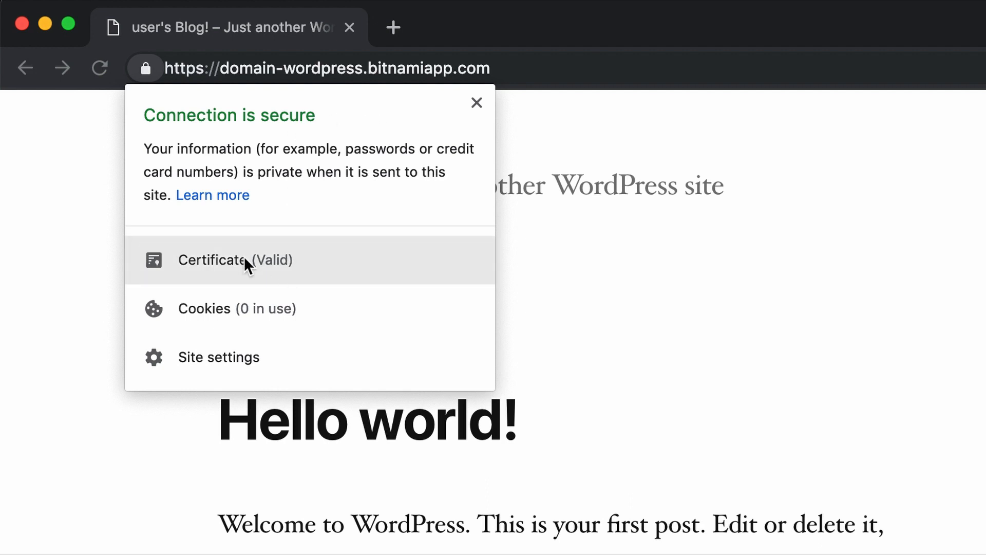
left_click(234, 260)
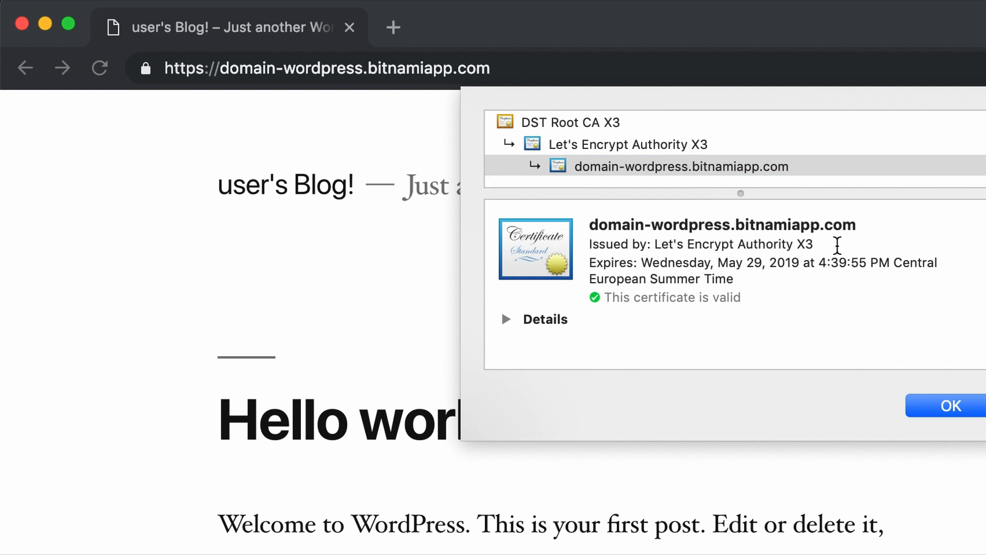
double_click(700, 244)
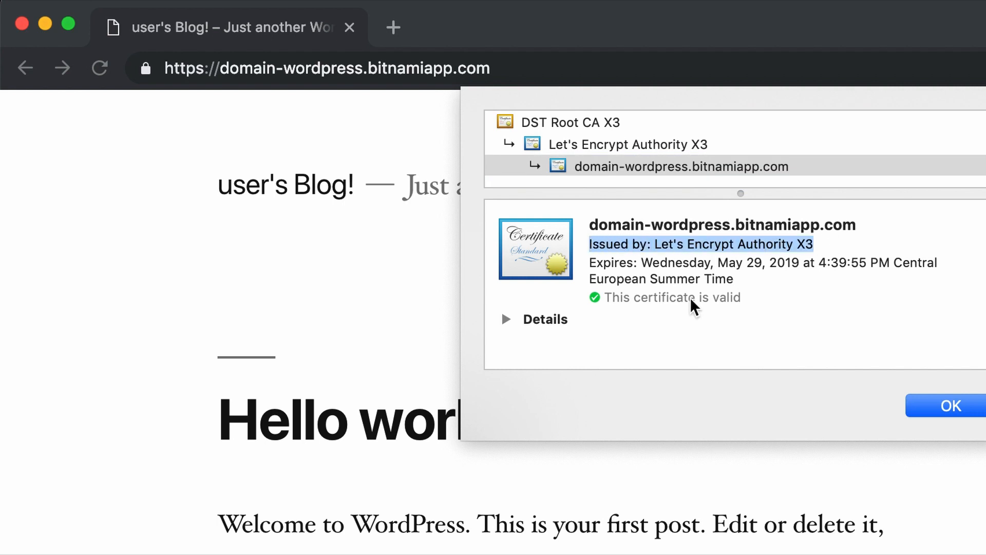